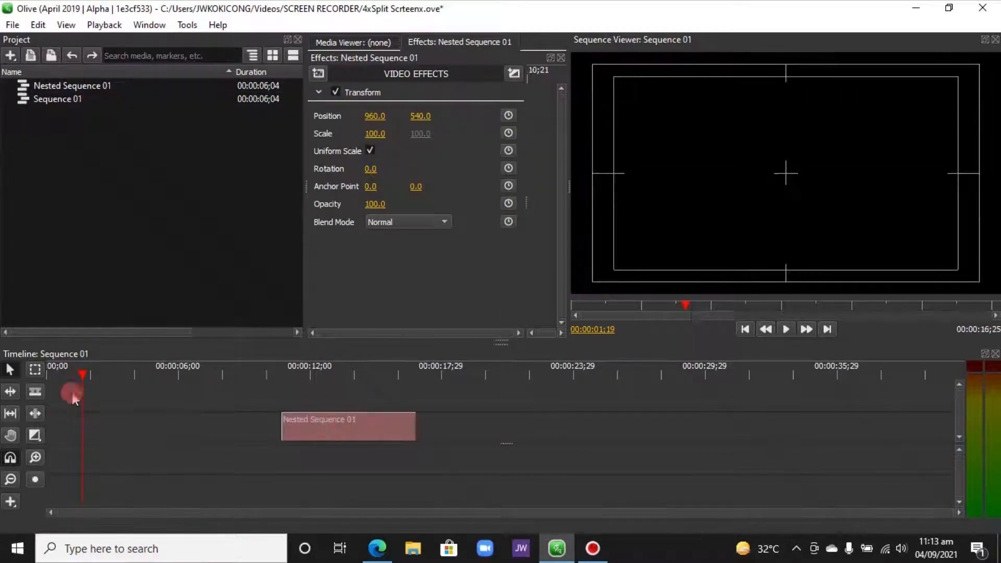
Step: Start a fresh, empty untitled Olive project
{"action": "left_click", "coordinate": [413, 548]}
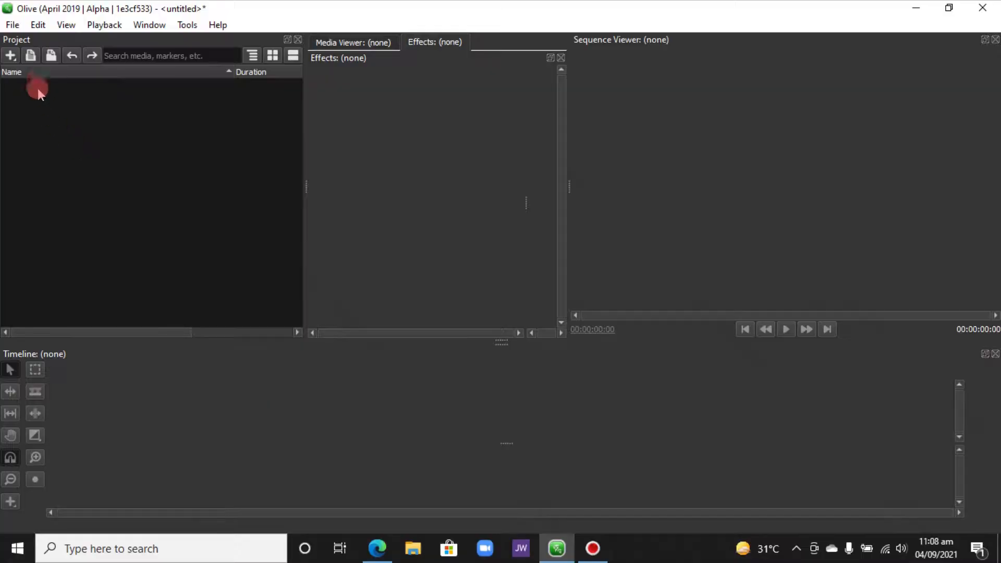
Step: Create Sequence 01 from the Project panel and check the Title/Action Safe Area setting
{"action": "right_click", "coordinate": [38, 89]}
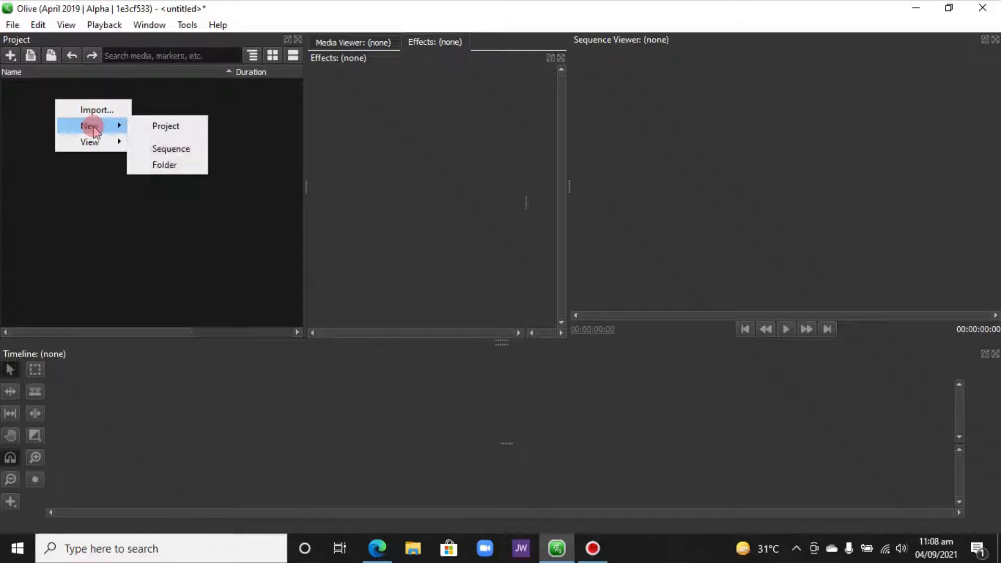
{"action": "left_click", "coordinate": [171, 148]}
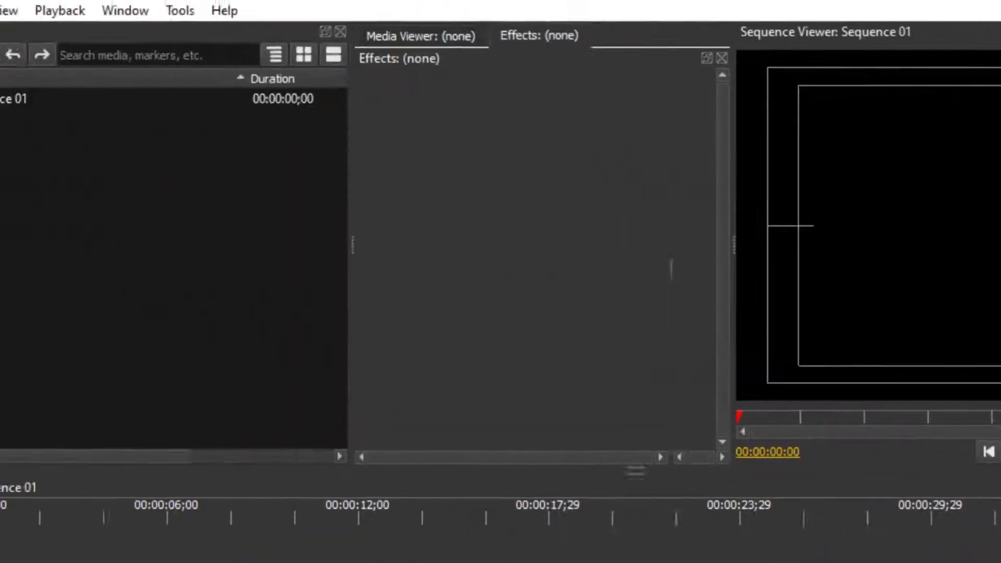
{"action": "left_click", "coordinate": [93, 14]}
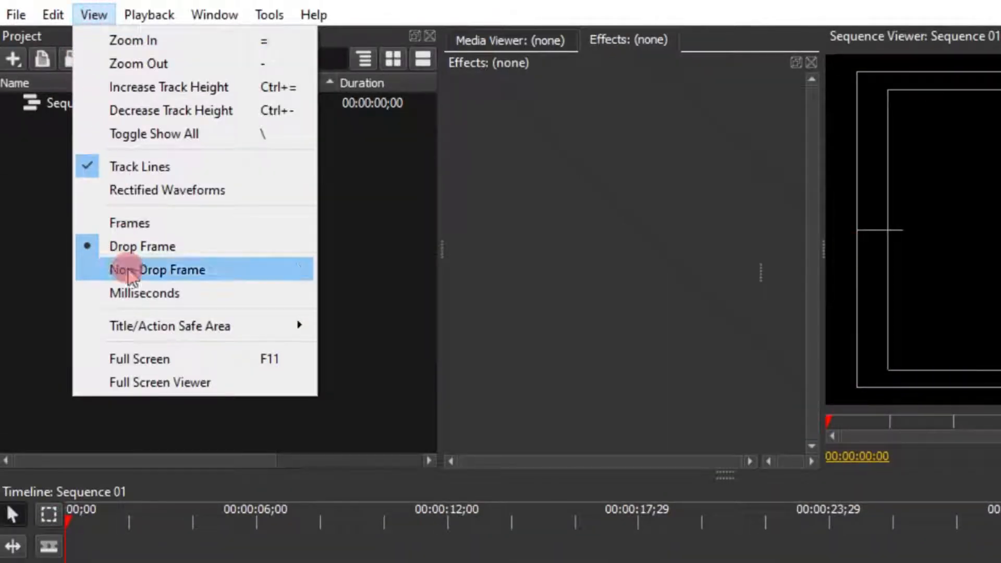
{"action": "mouse_move", "coordinate": [170, 325]}
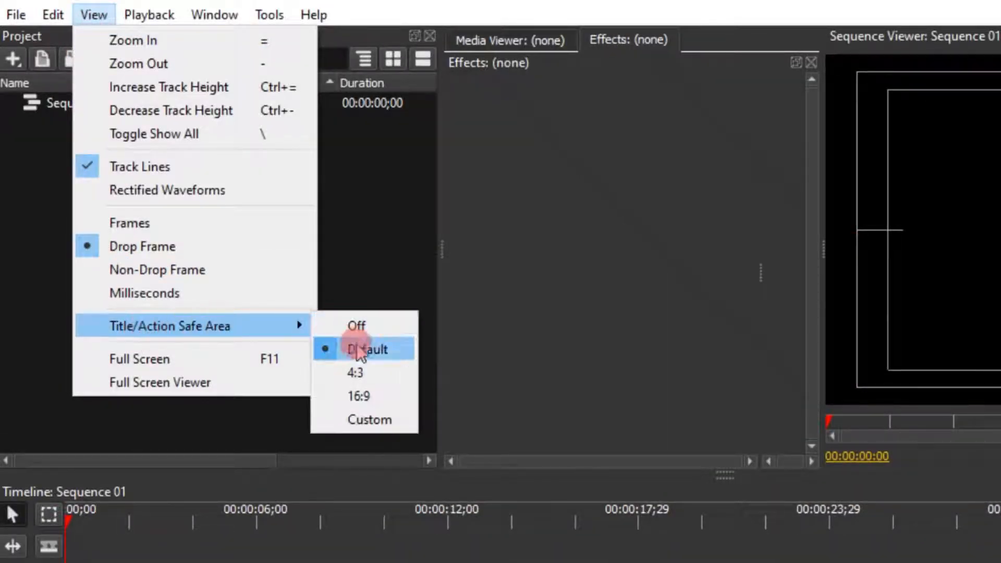
{"action": "mouse_move", "coordinate": [361, 396]}
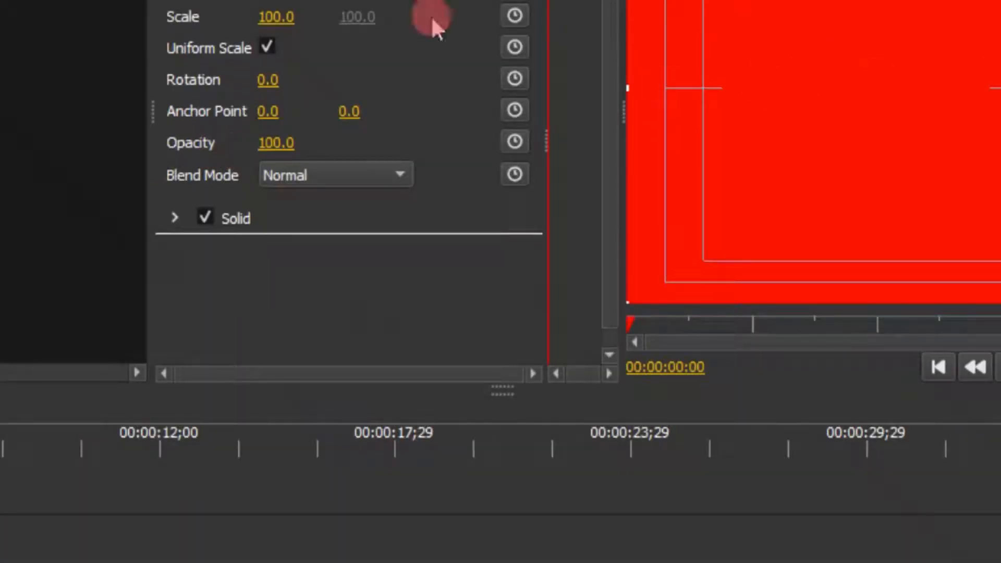
Step: Add a Crop effect to the red solid and set Left and Right to 49.5
{"action": "left_click", "coordinate": [183, 94]}
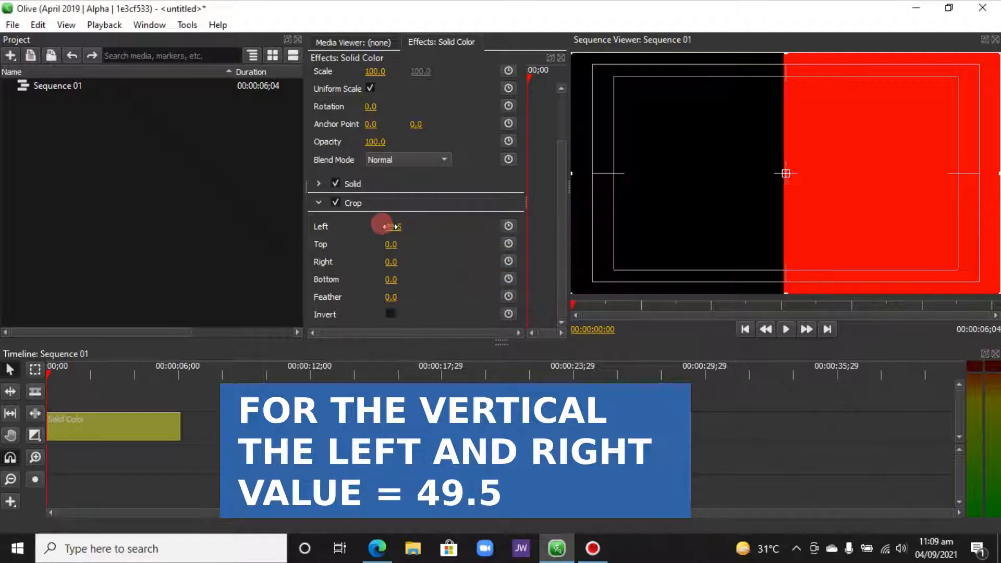
{"action": "double_click", "coordinate": [390, 261]}
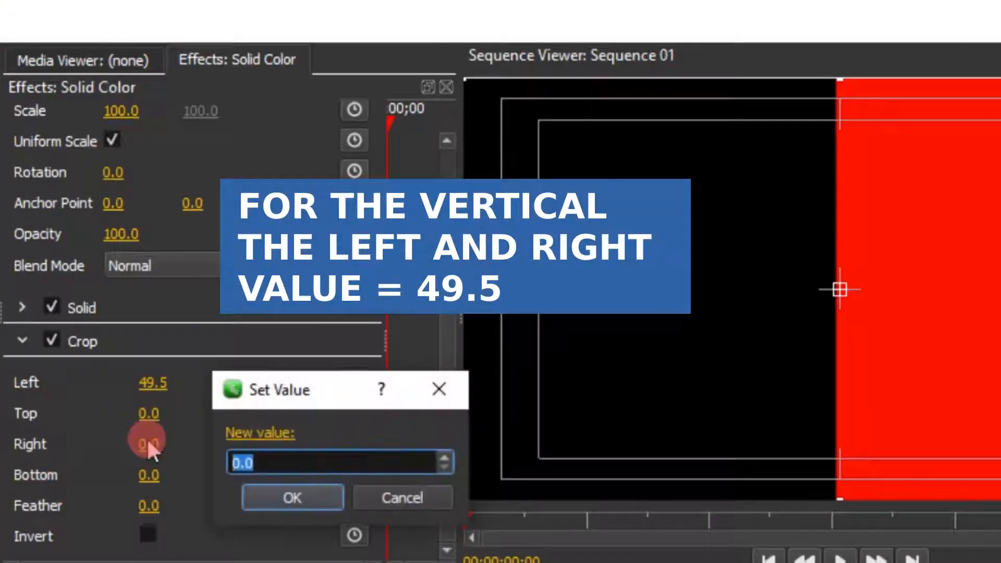
{"action": "left_click", "coordinate": [292, 497]}
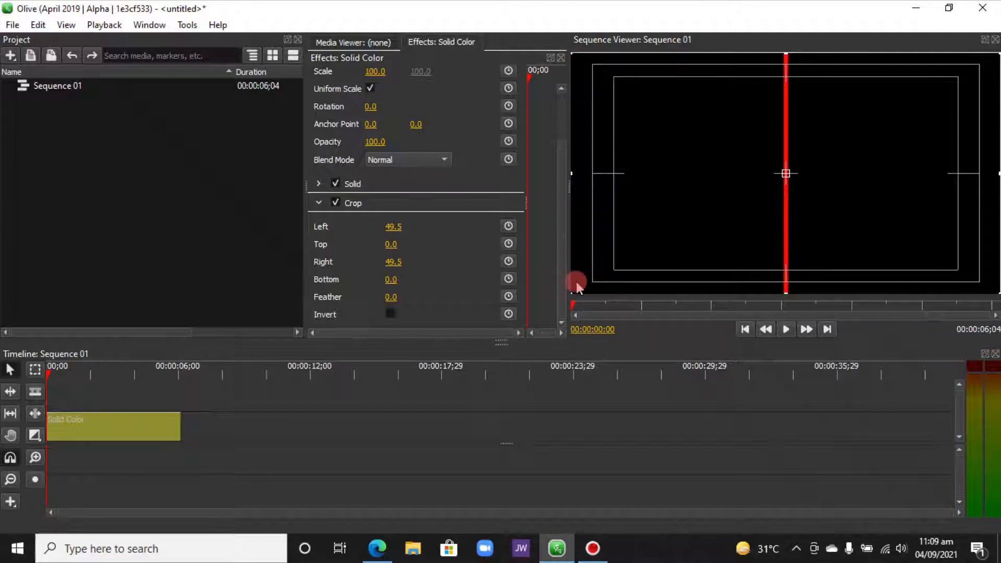
{"action": "mouse_move", "coordinate": [521, 182]}
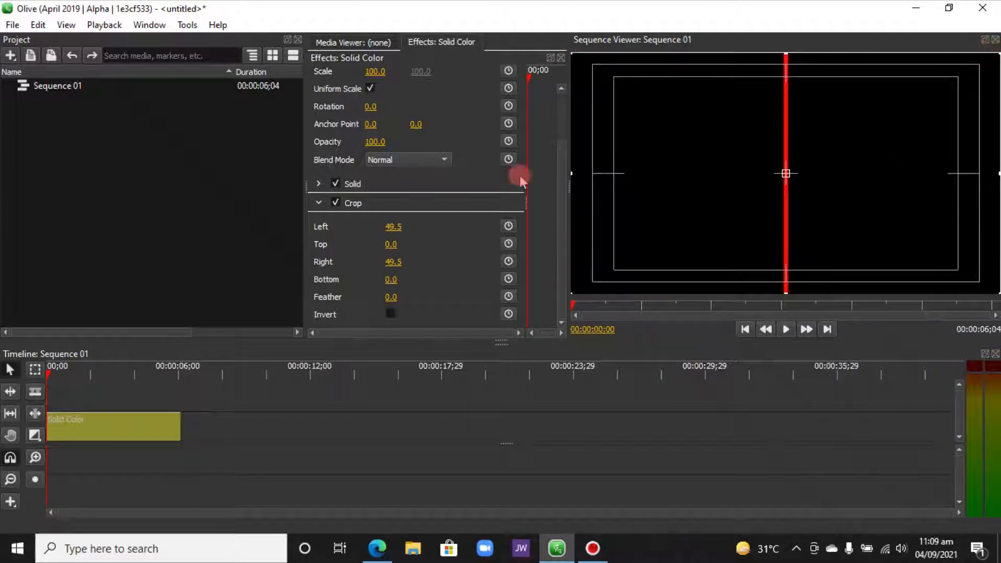
Step: Paste the red line onto the upper track and move it to the left edge (X about 8)
{"action": "right_click", "coordinate": [113, 426]}
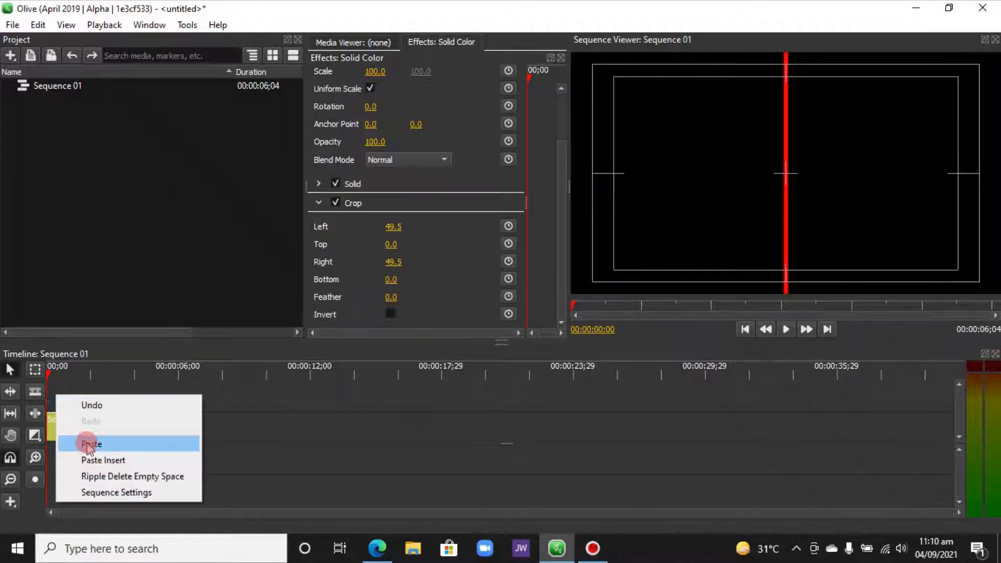
{"action": "left_click", "coordinate": [91, 444]}
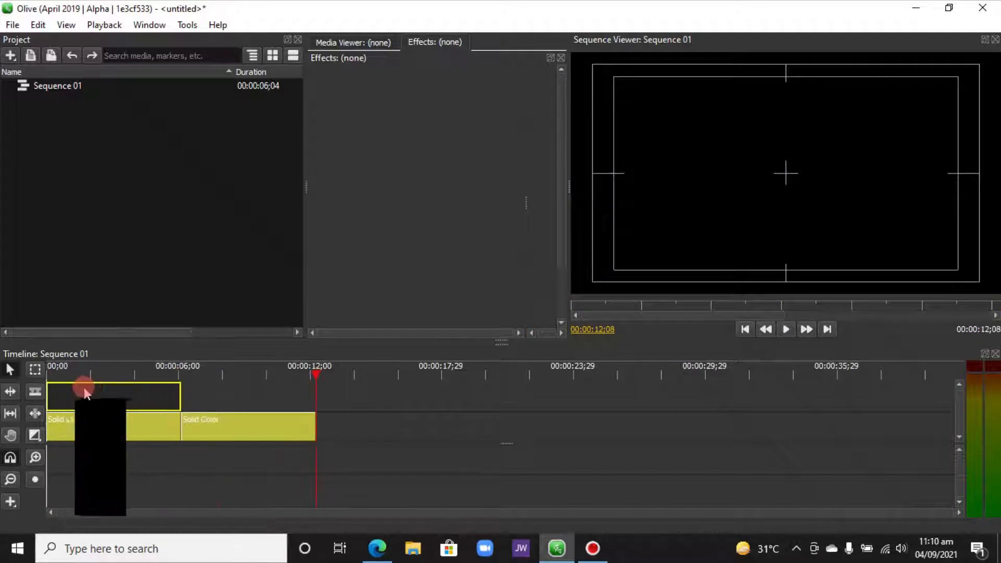
{"action": "left_click", "coordinate": [87, 393]}
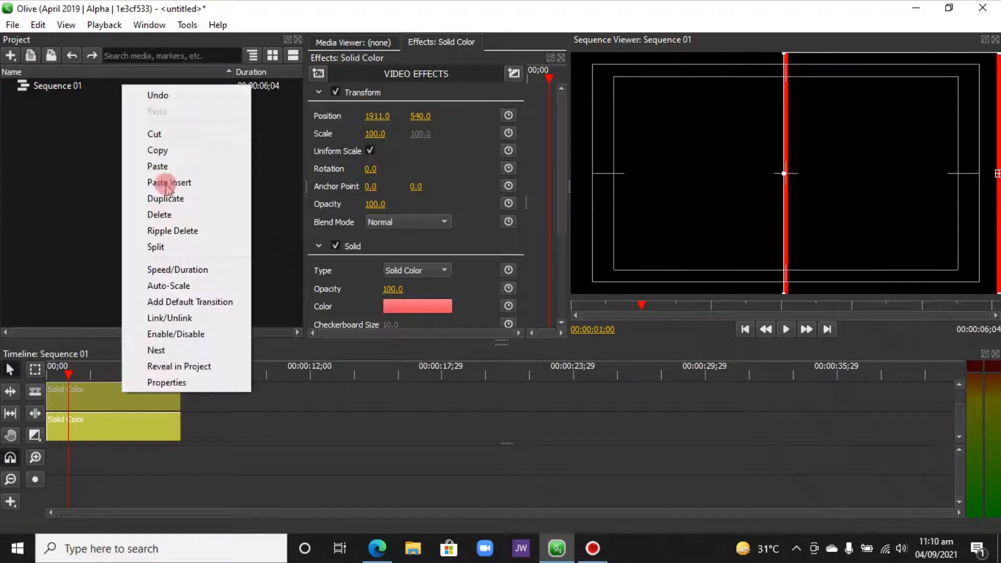
{"action": "left_click", "coordinate": [201, 409]}
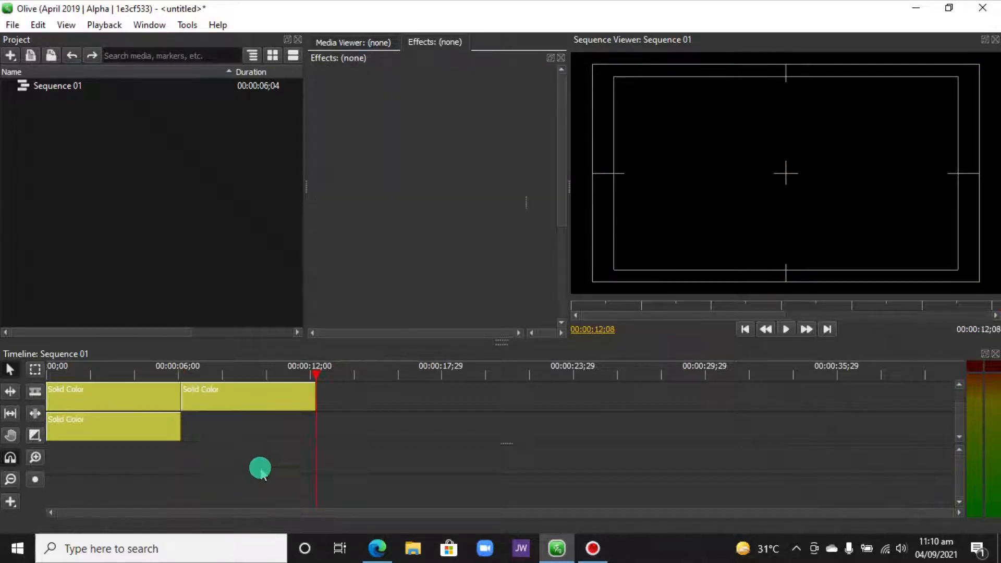
{"action": "left_click", "coordinate": [114, 389]}
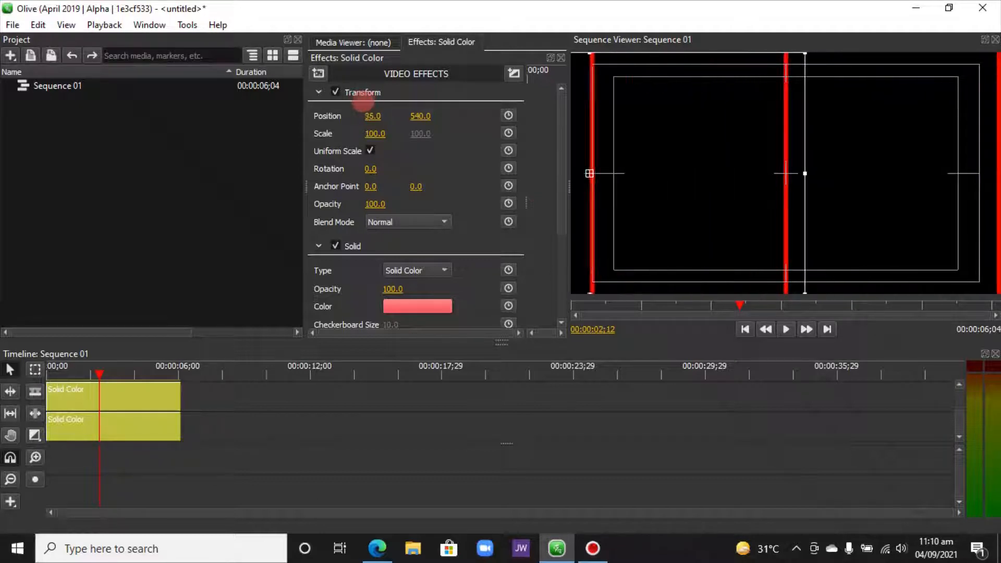
{"action": "left_click_drag", "start_coordinate": [373, 116], "coordinate": [380, 116]}
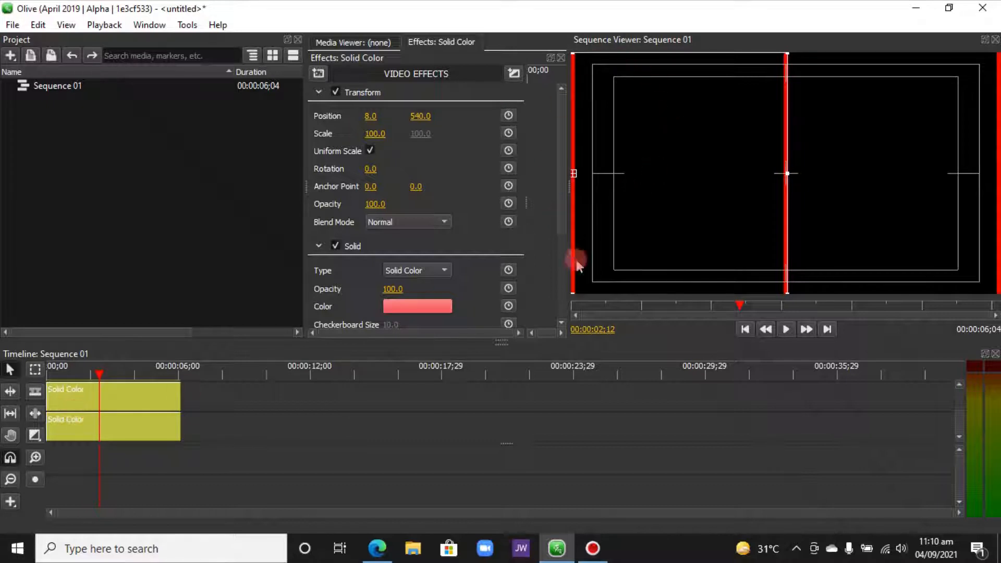
{"action": "mouse_move", "coordinate": [542, 189]}
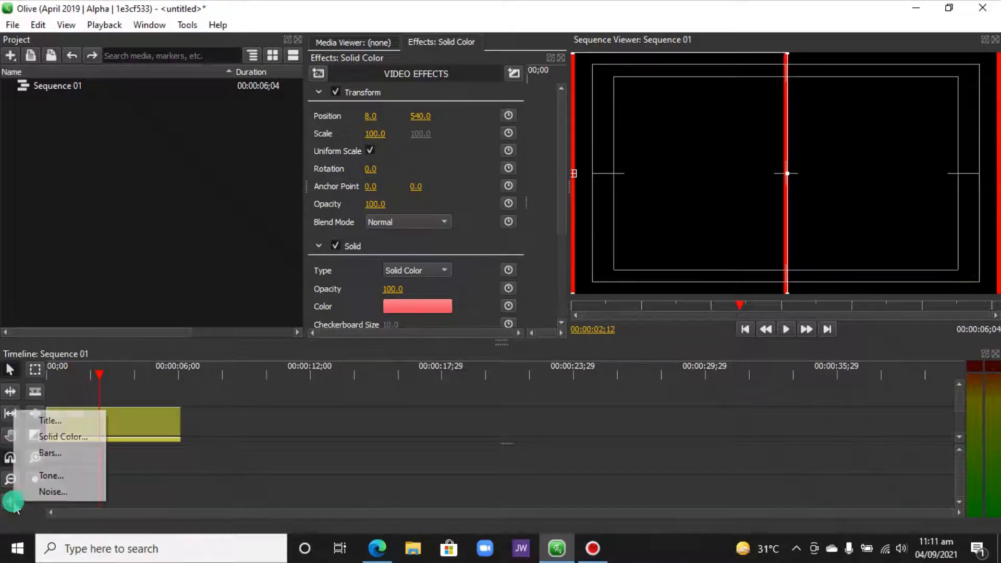
Step: Add a white Solid Color clip on the upper track and apply a Crop effect (Top/Bottom 49)
{"action": "left_click", "coordinate": [63, 437]}
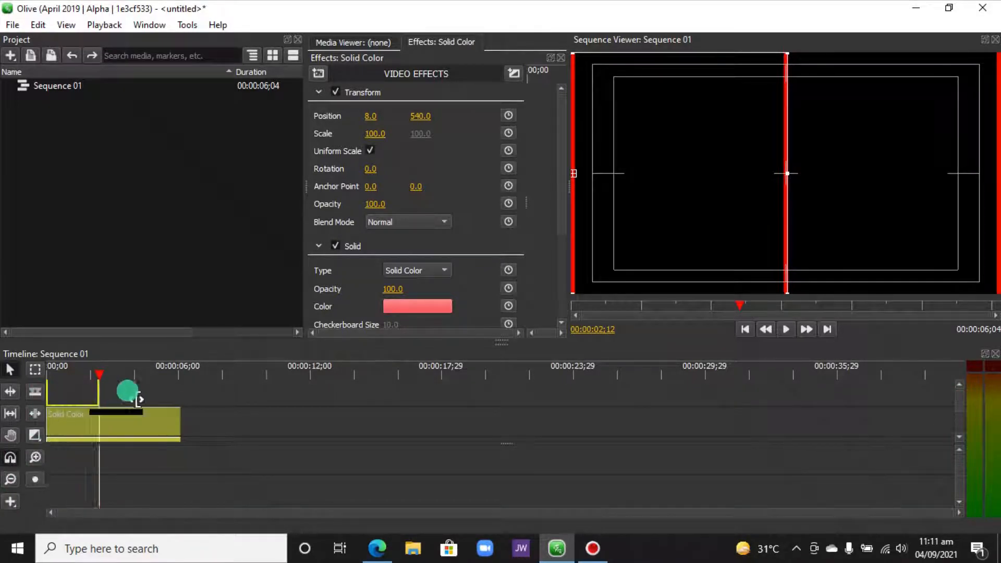
{"action": "left_click", "coordinate": [417, 307]}
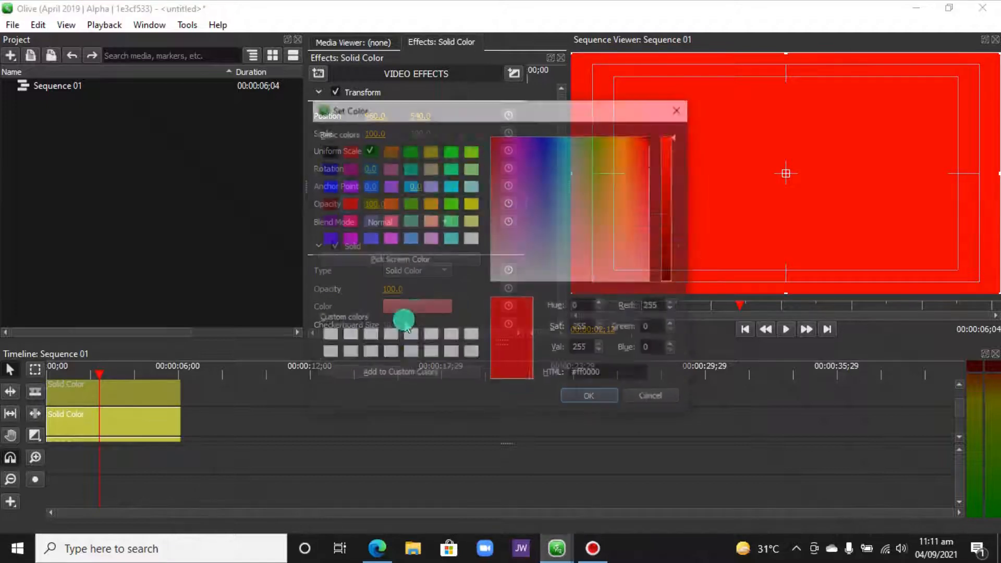
{"action": "left_click", "coordinate": [589, 395]}
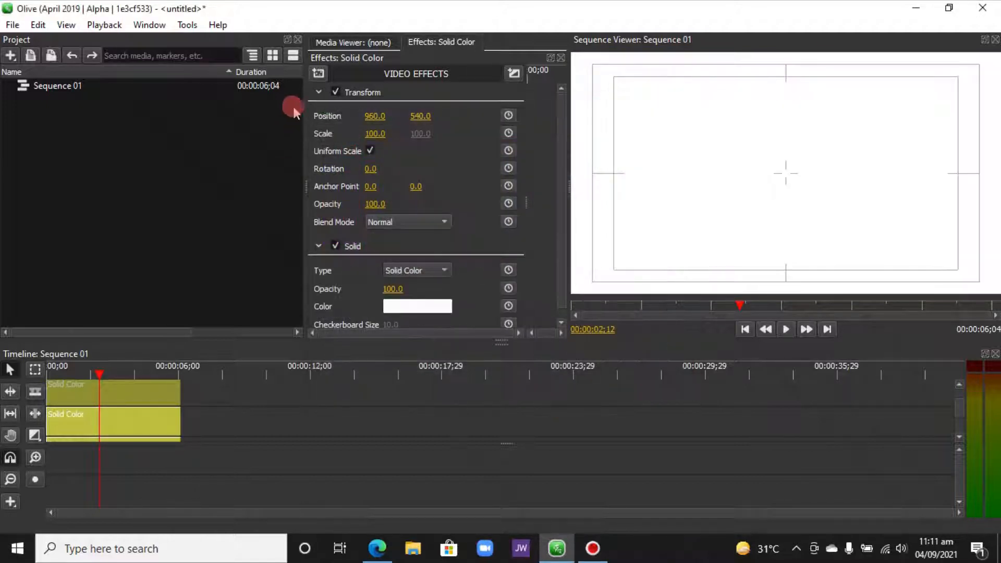
{"action": "left_click", "coordinate": [319, 246]}
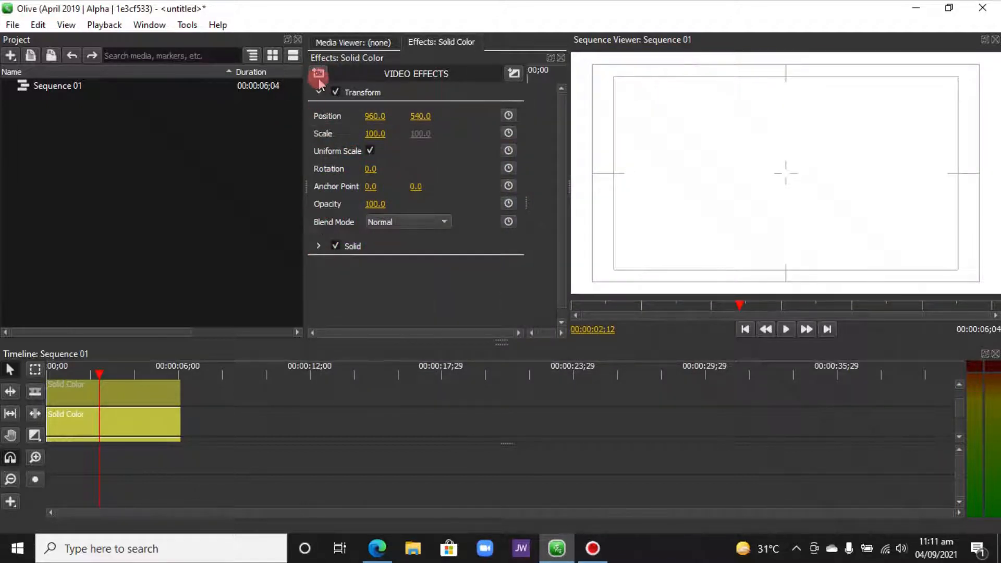
{"action": "left_click", "coordinate": [319, 74]}
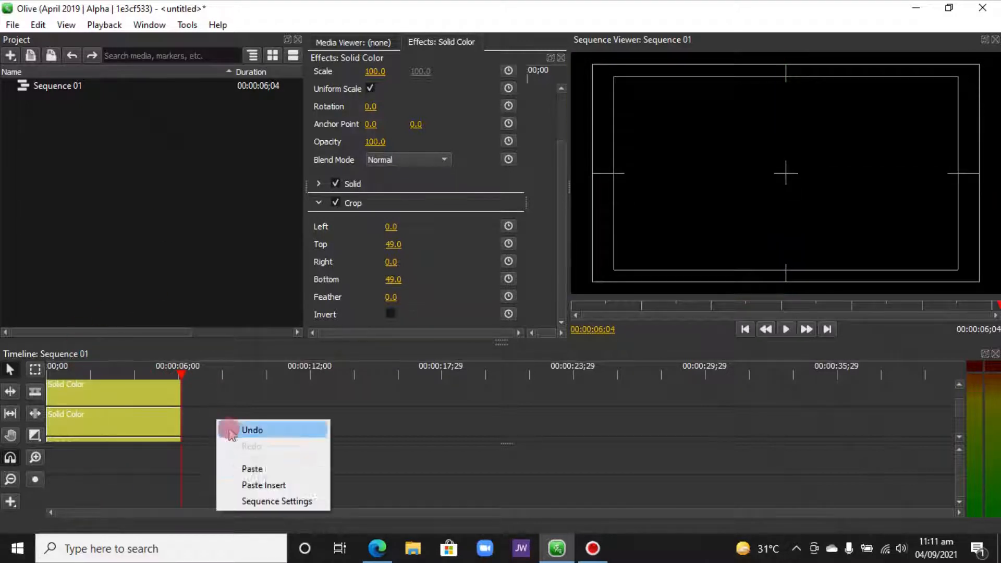
Step: Undo the last change, then duplicate the white line clip
{"action": "left_click", "coordinate": [253, 430]}
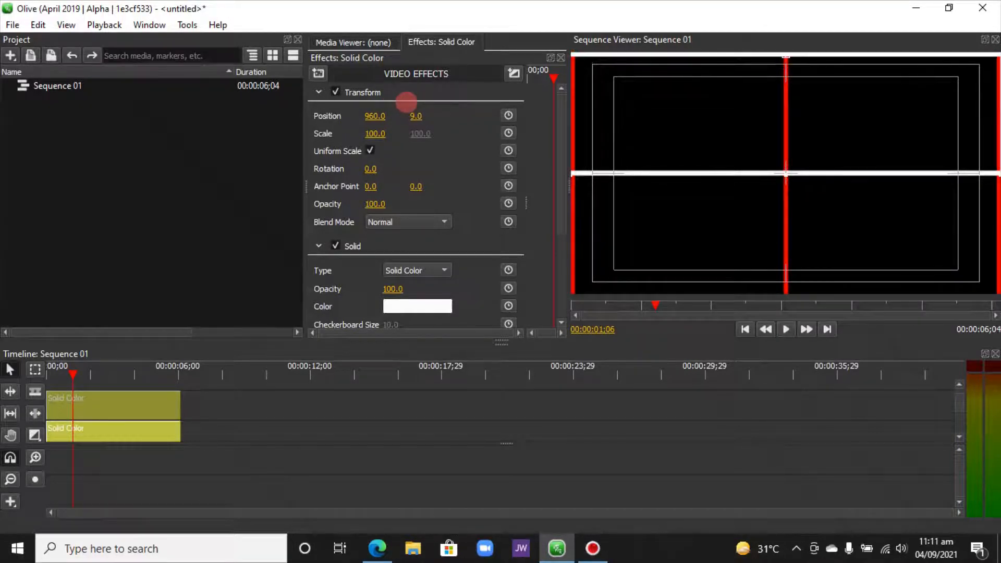
{"action": "right_click", "coordinate": [83, 406]}
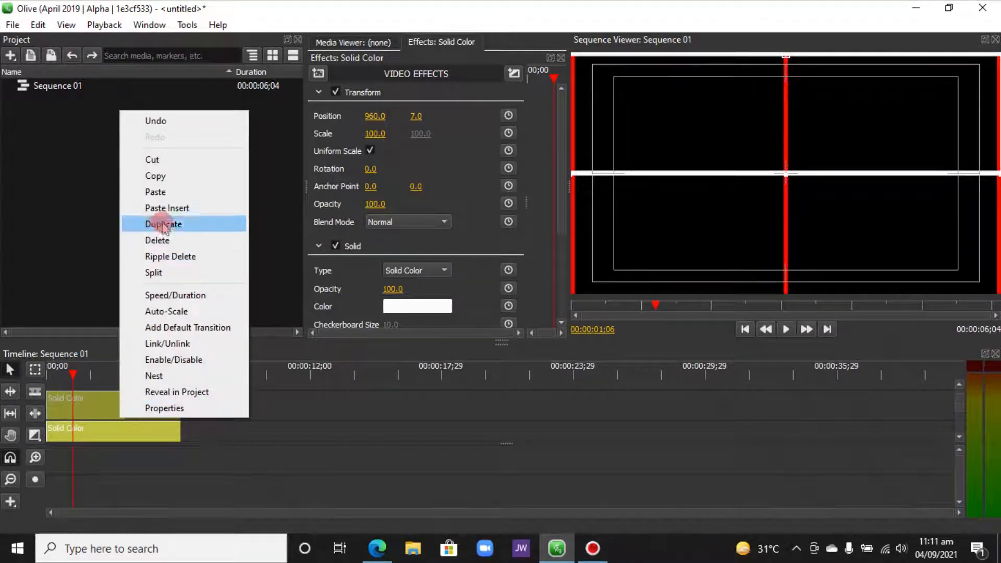
{"action": "left_click", "coordinate": [77, 368]}
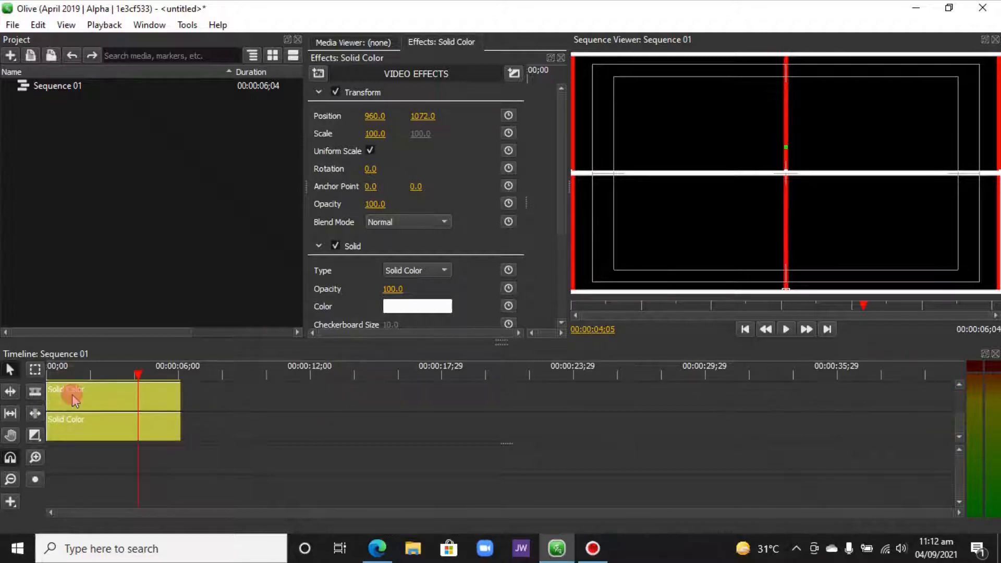
Step: Select the solid line clip and keep its colour white in Set Color
{"action": "left_click", "coordinate": [416, 306]}
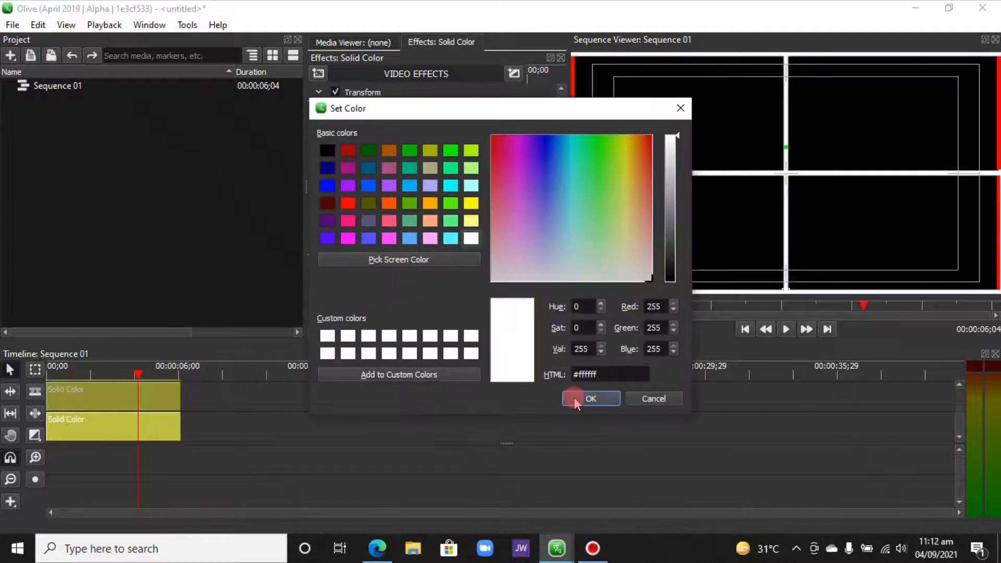
{"action": "left_click", "coordinate": [589, 398]}
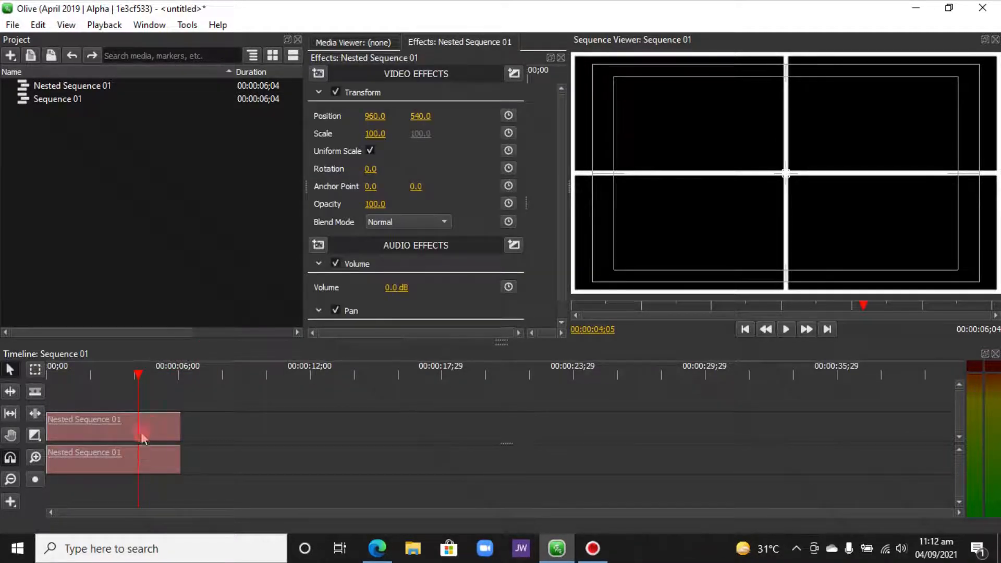
{"action": "mouse_move", "coordinate": [108, 436]}
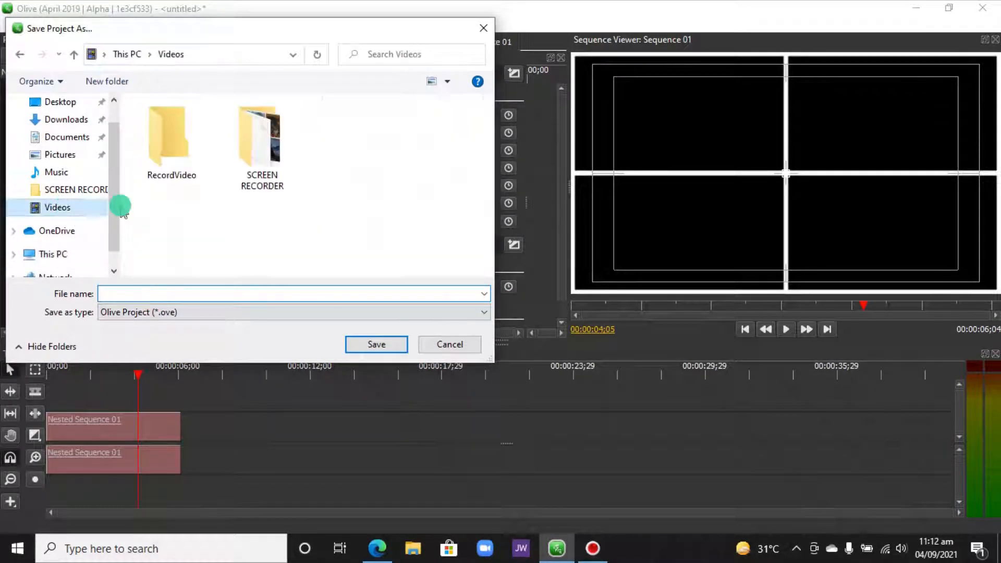
Step: Enter the SCREEN RECORDER folder and begin naming the project 4xSplit Scrteenx.ove
{"action": "double_click", "coordinate": [262, 134]}
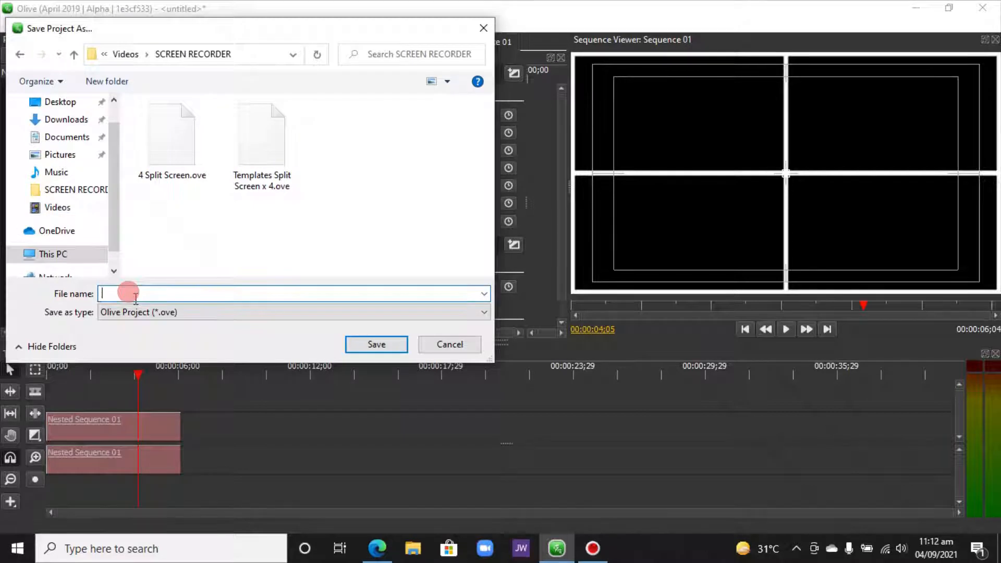
{"action": "left_click", "coordinate": [376, 345]}
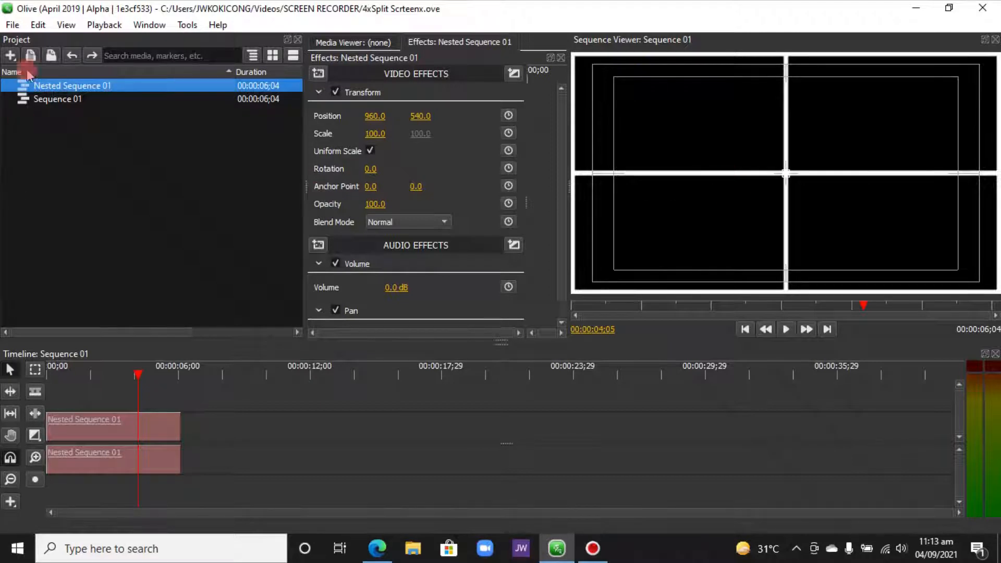
Step: Pick the four stock video files from Downloads to import into the project
{"action": "left_click", "coordinate": [12, 25]}
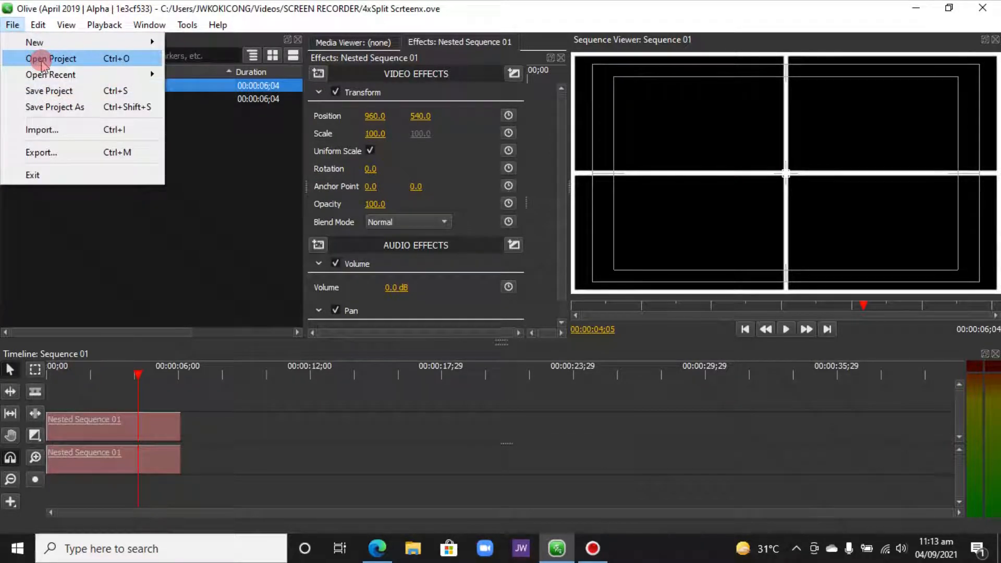
{"action": "mouse_move", "coordinate": [41, 130]}
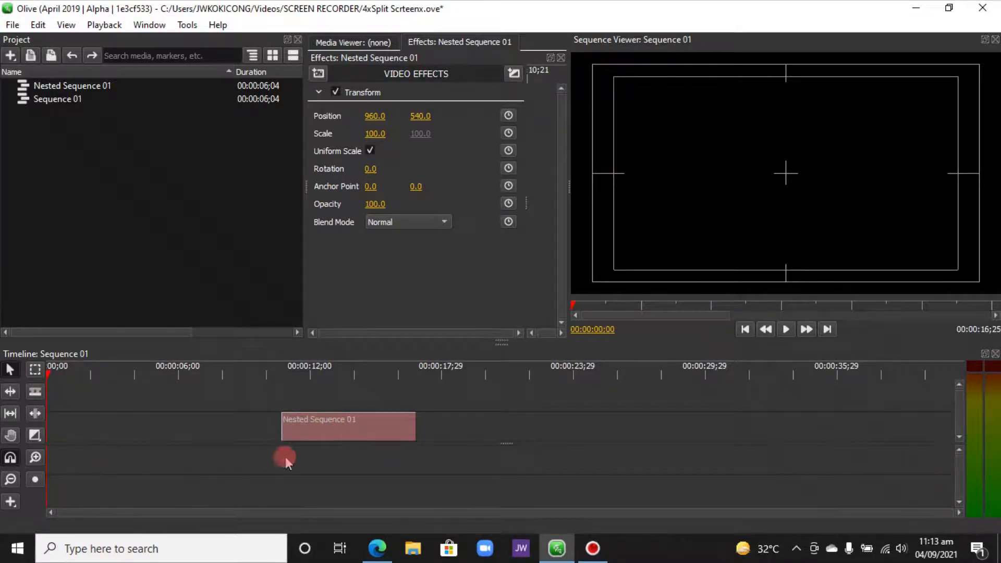
{"action": "mouse_move", "coordinate": [325, 435]}
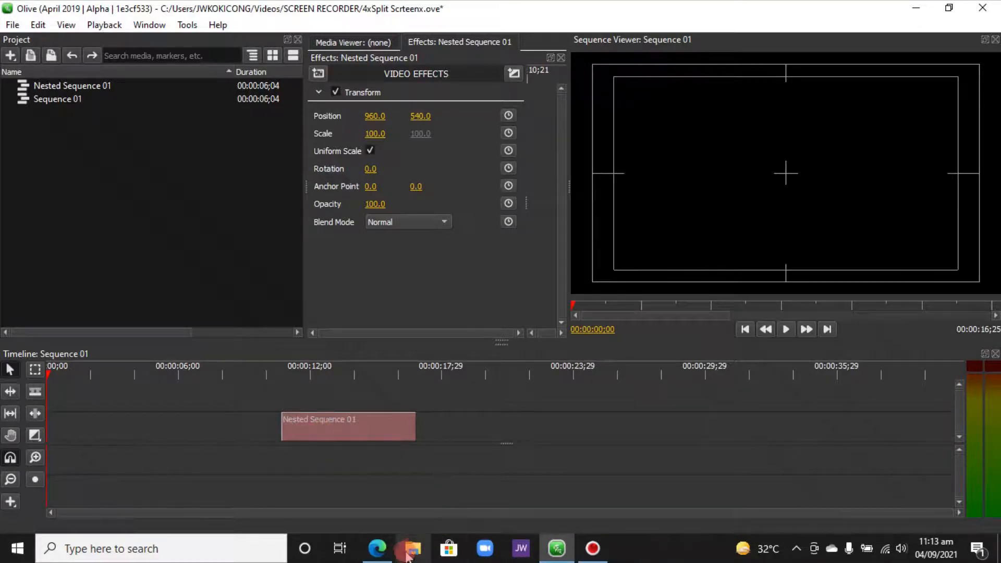
{"action": "left_click", "coordinate": [411, 548]}
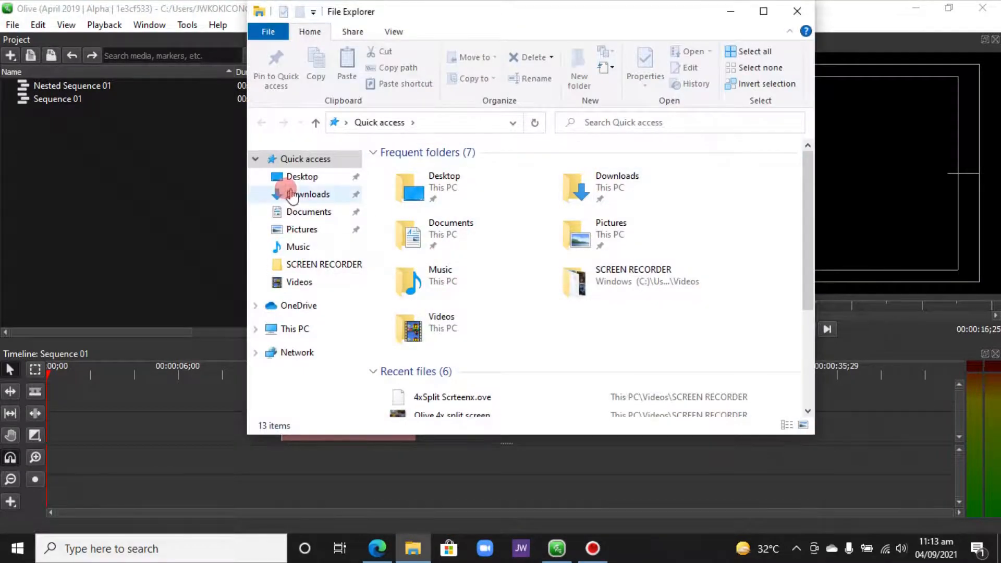
{"action": "left_click", "coordinate": [308, 194]}
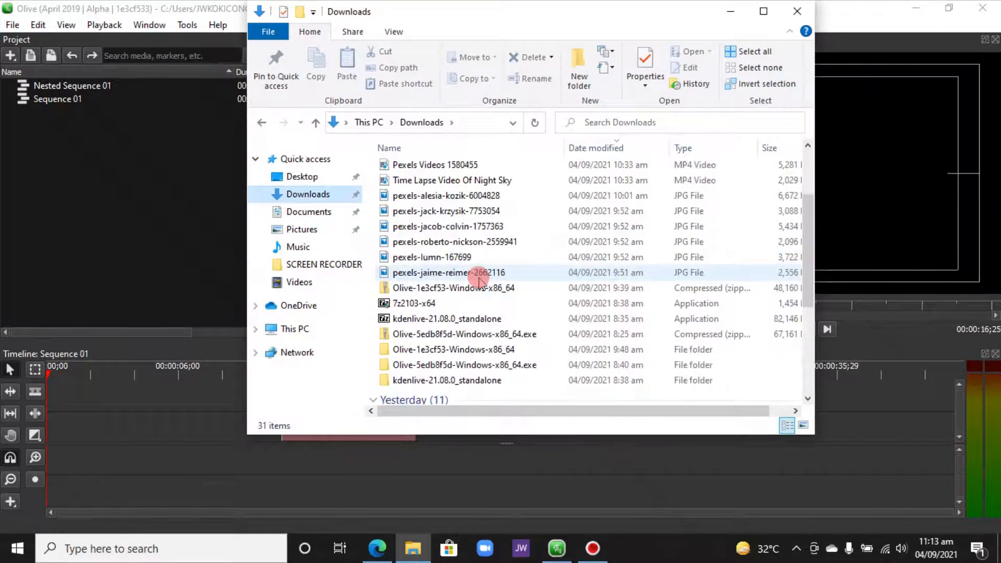
{"action": "left_click", "coordinate": [556, 548]}
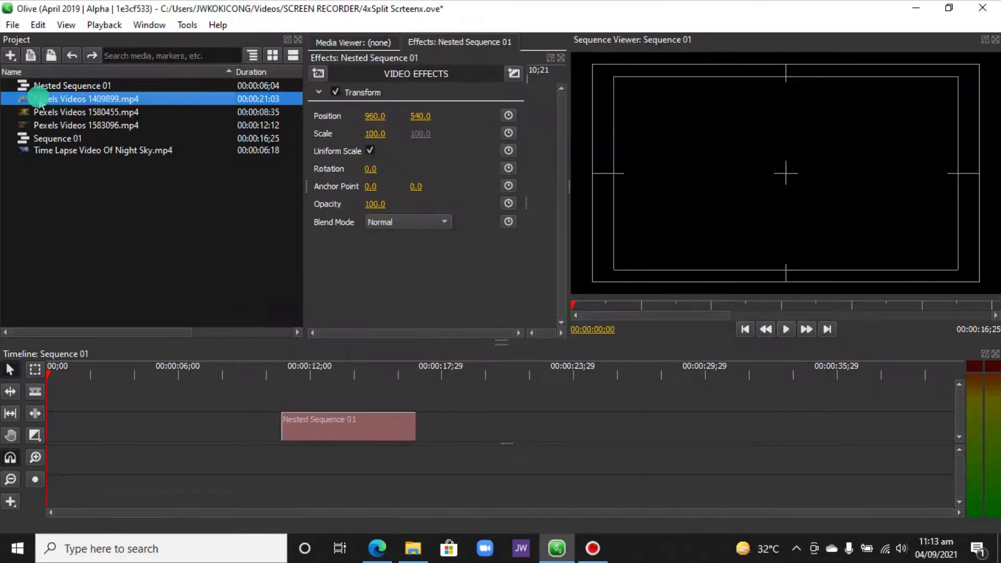
Step: Place Pexels Videos 1409899.mp4 at the timeline start and set its scale to 25
{"action": "left_click_drag", "start_coordinate": [86, 98], "coordinate": [290, 396]}
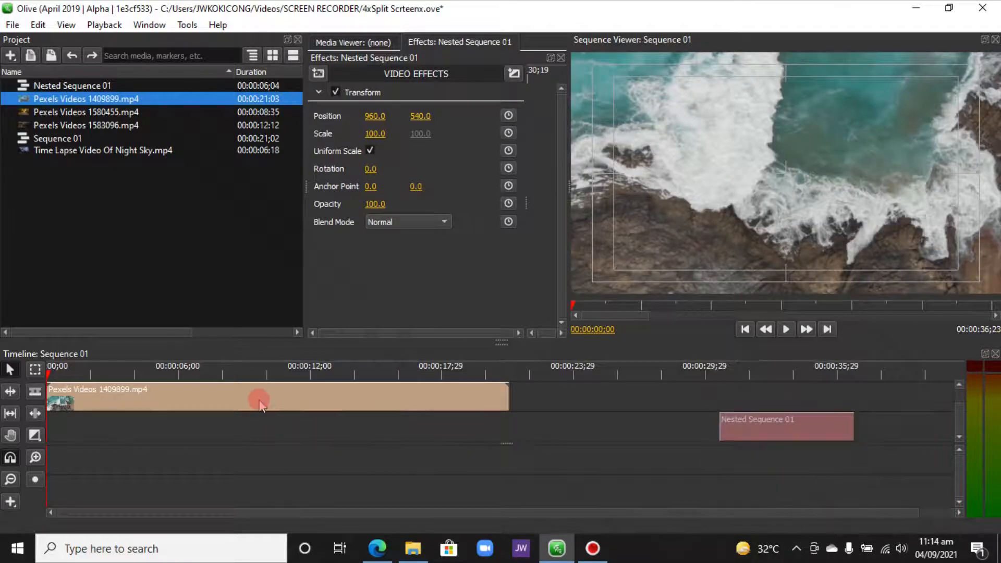
{"action": "left_click", "coordinate": [256, 399]}
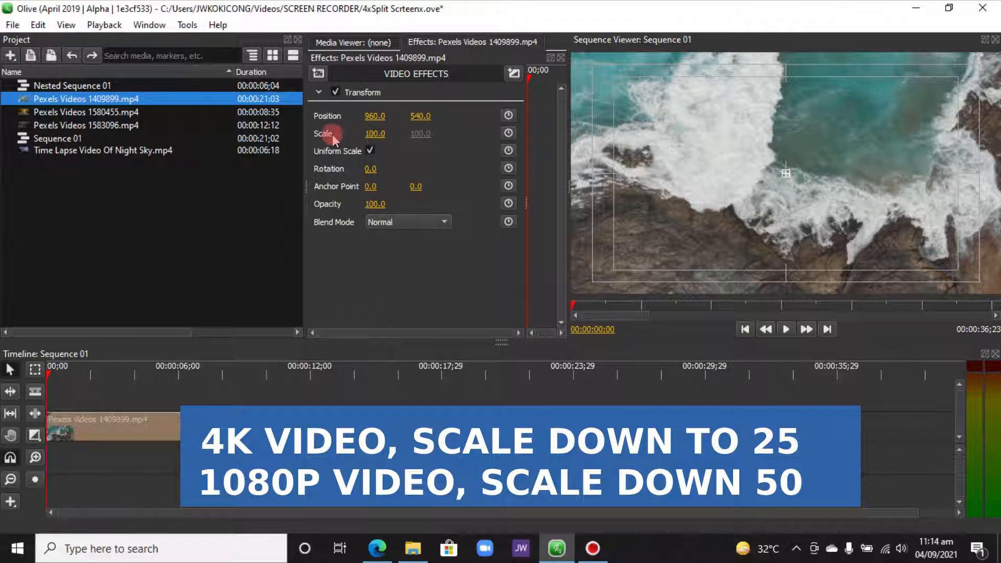
{"action": "double_click", "coordinate": [375, 134]}
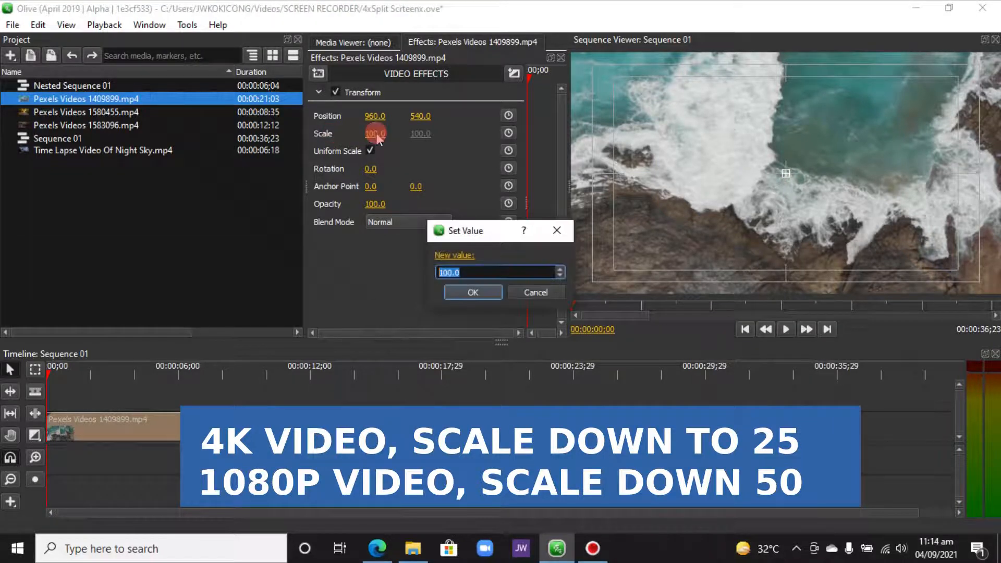
{"action": "left_click", "coordinate": [472, 292]}
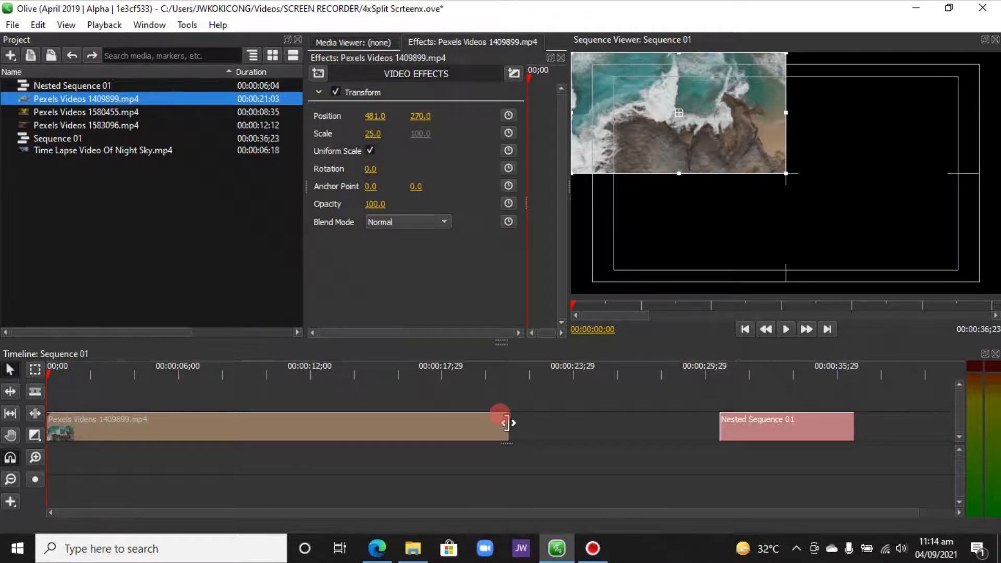
Step: Shorten the ocean clip and add Pexels Videos 1580455.mp4 on the track above it
{"action": "left_click_drag", "start_coordinate": [504, 427], "coordinate": [285, 427]}
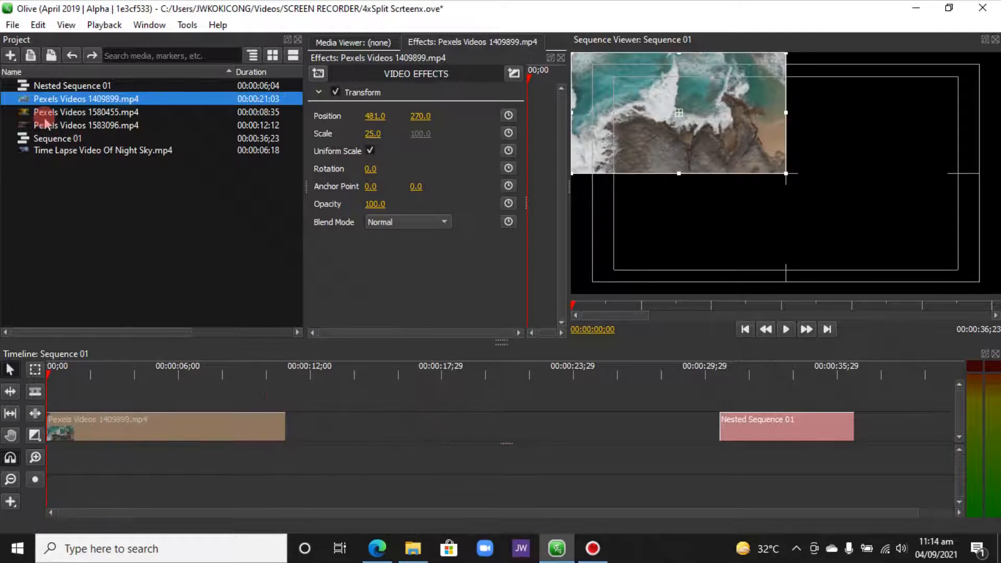
{"action": "left_click_drag", "start_coordinate": [86, 112], "coordinate": [118, 395]}
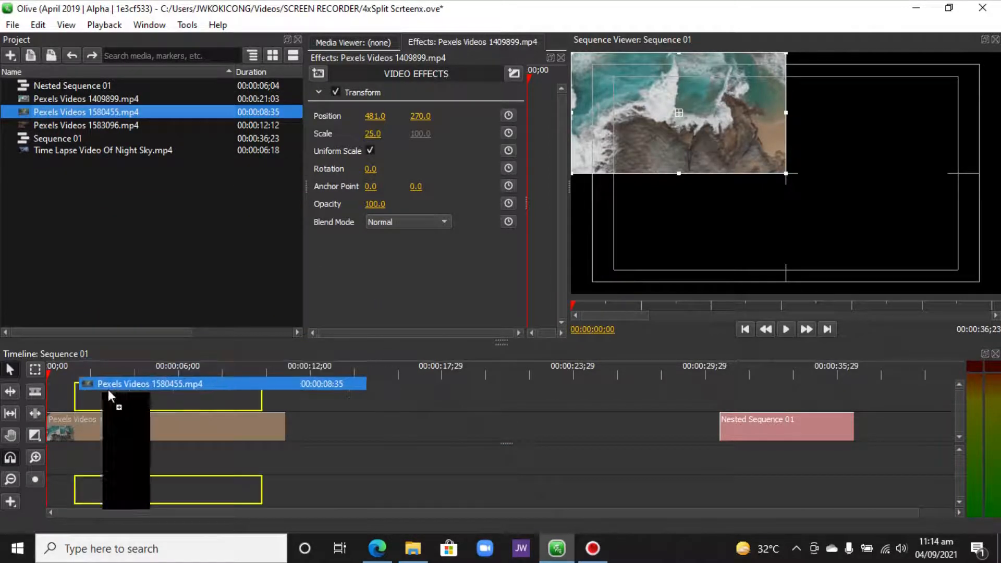
{"action": "right_click", "coordinate": [128, 396]}
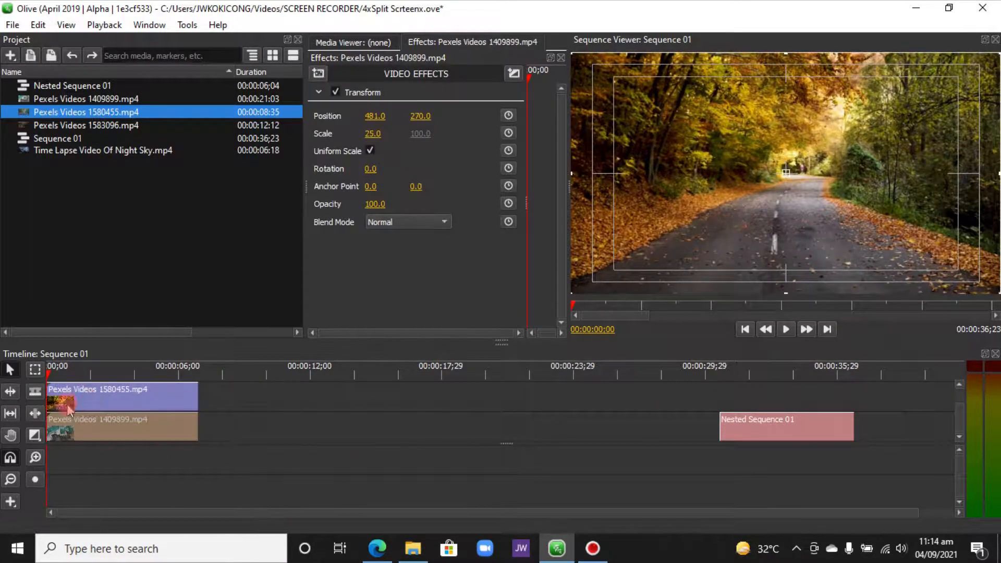
{"action": "left_click_drag", "start_coordinate": [198, 427], "coordinate": [285, 427]}
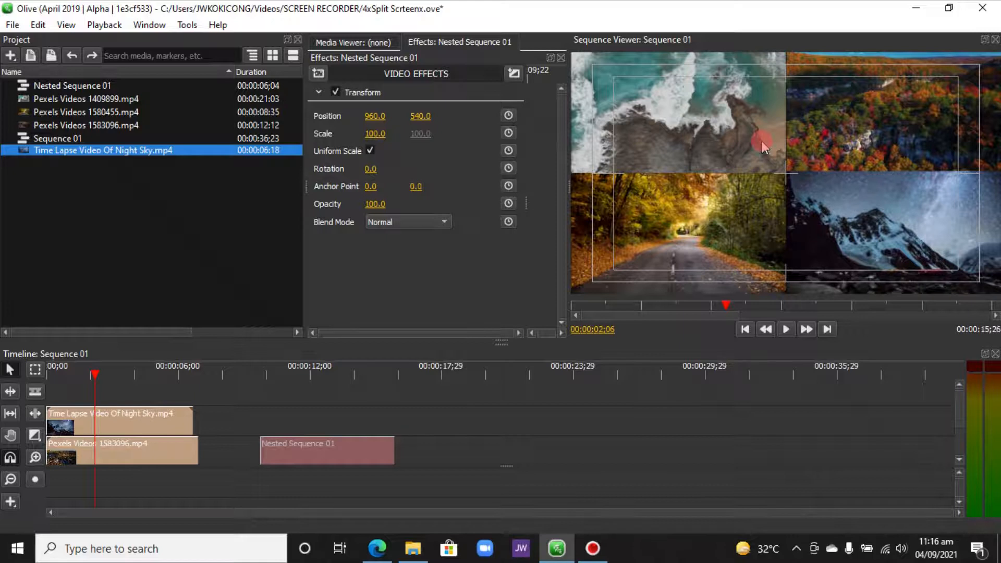
{"action": "mouse_move", "coordinate": [832, 145]}
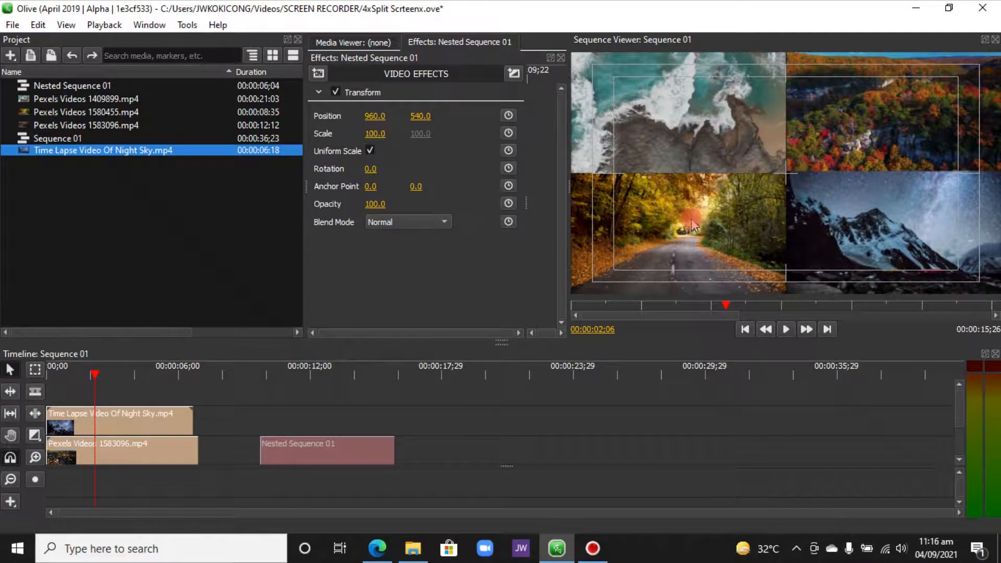
{"action": "mouse_move", "coordinate": [285, 455]}
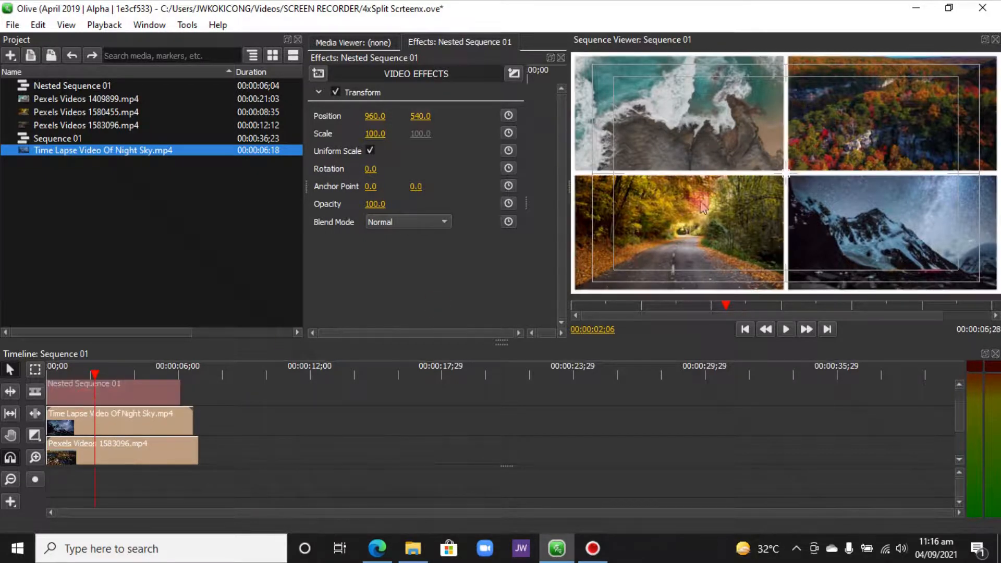
{"action": "mouse_move", "coordinate": [629, 159]}
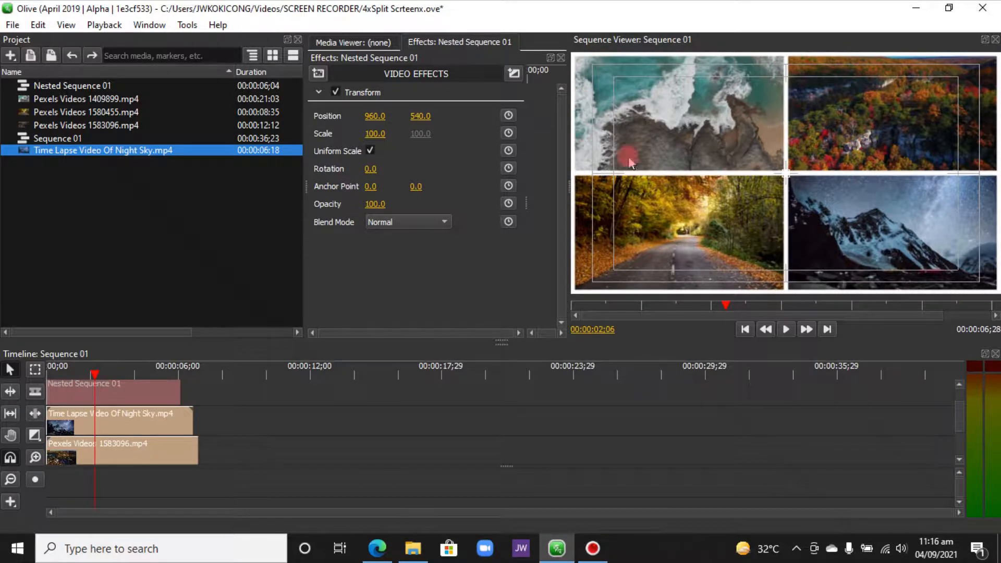